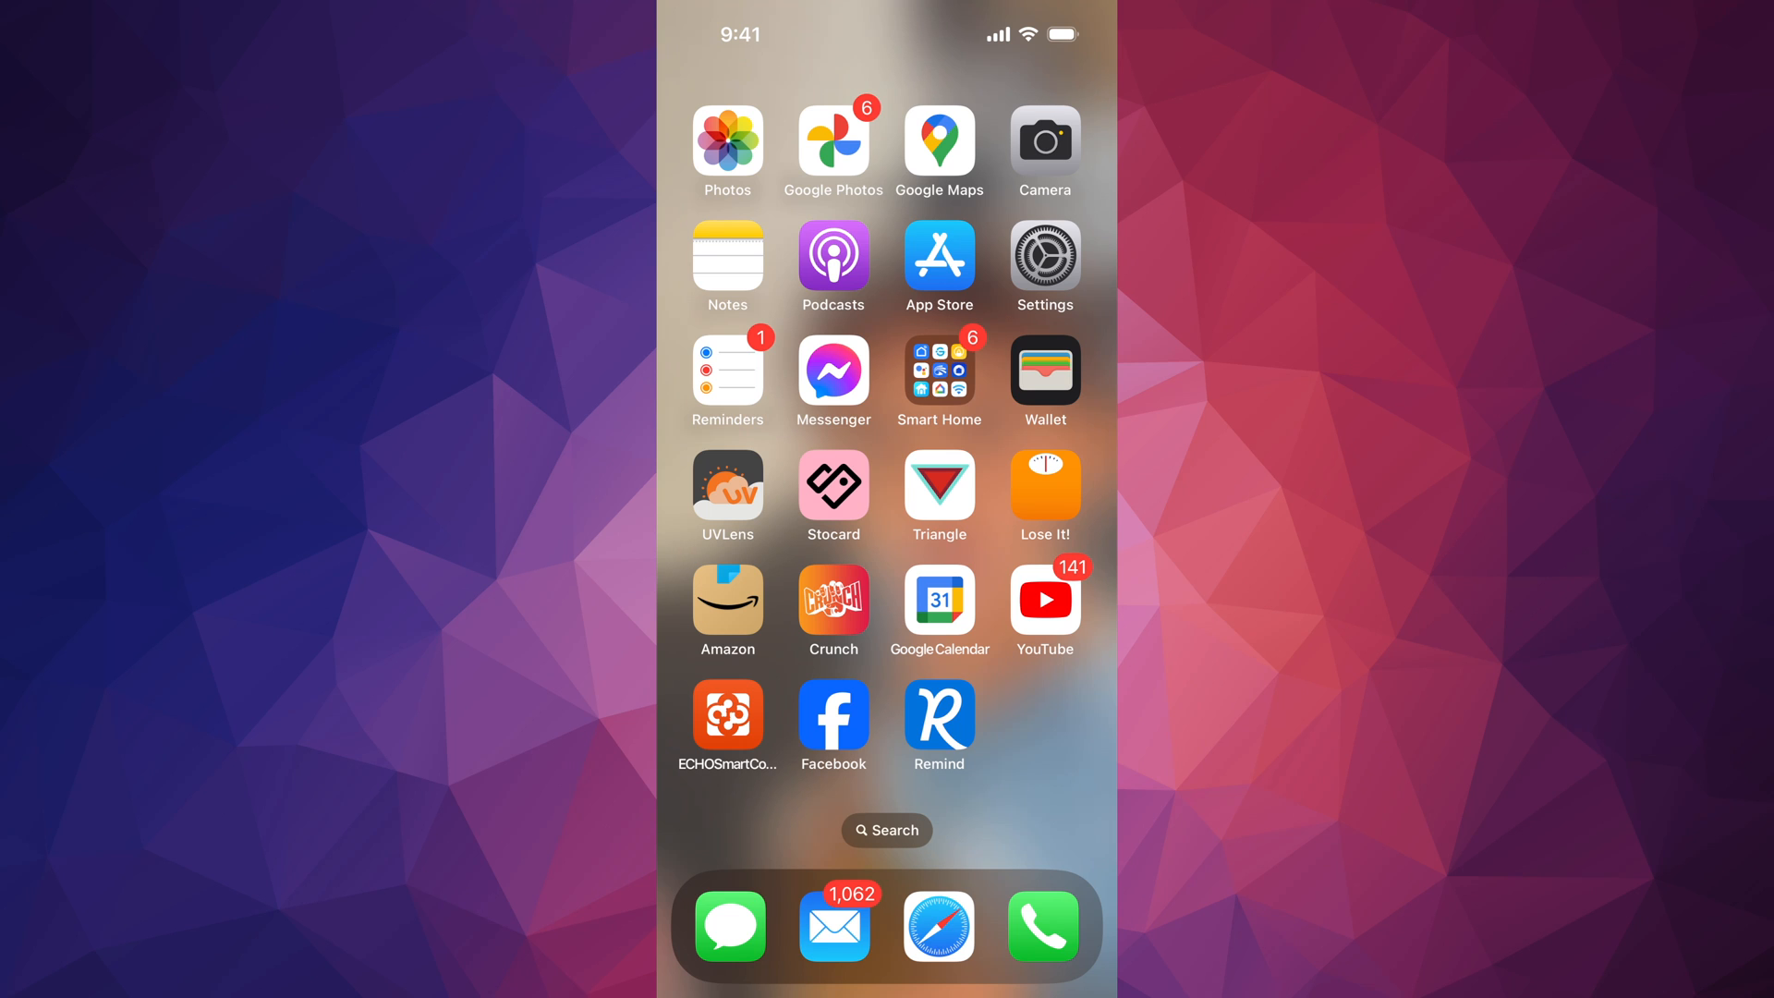
Open Settings and scroll down to the Wallpaper page
left_click(1043, 266)
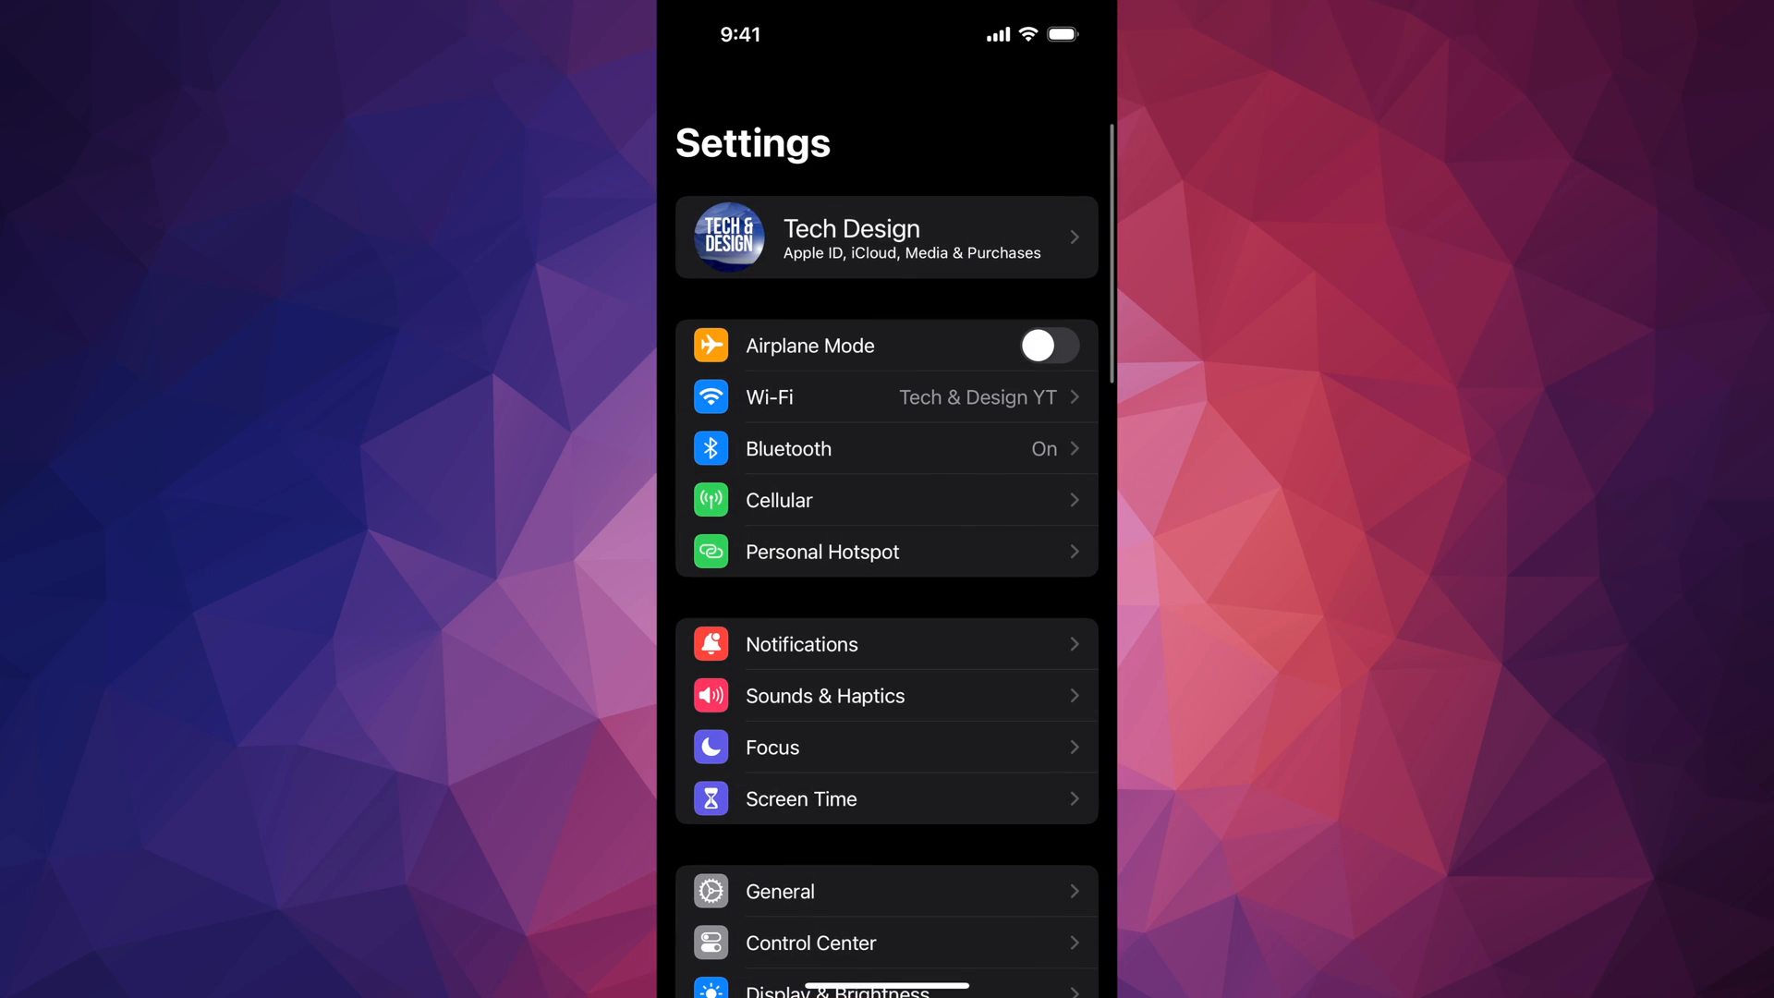
scroll("down", 3)
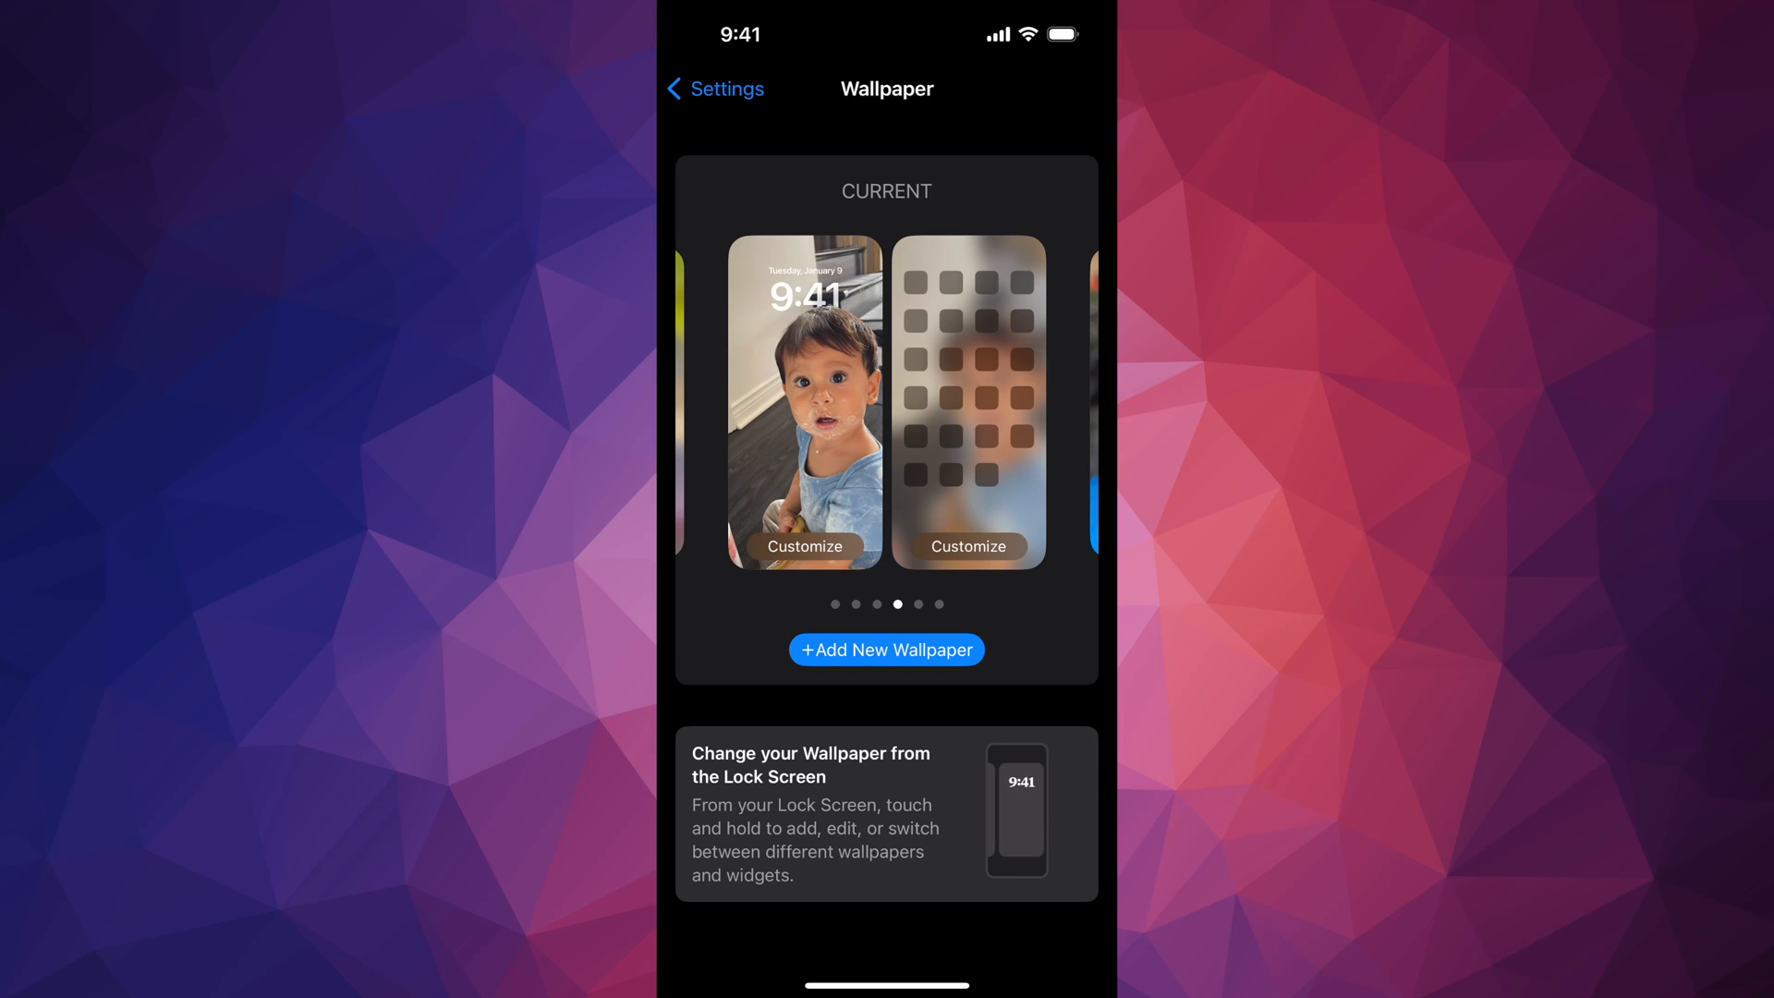
Customize the photo lock screen, placing the Apple Watch battery widget under the clock
left_click(805, 546)
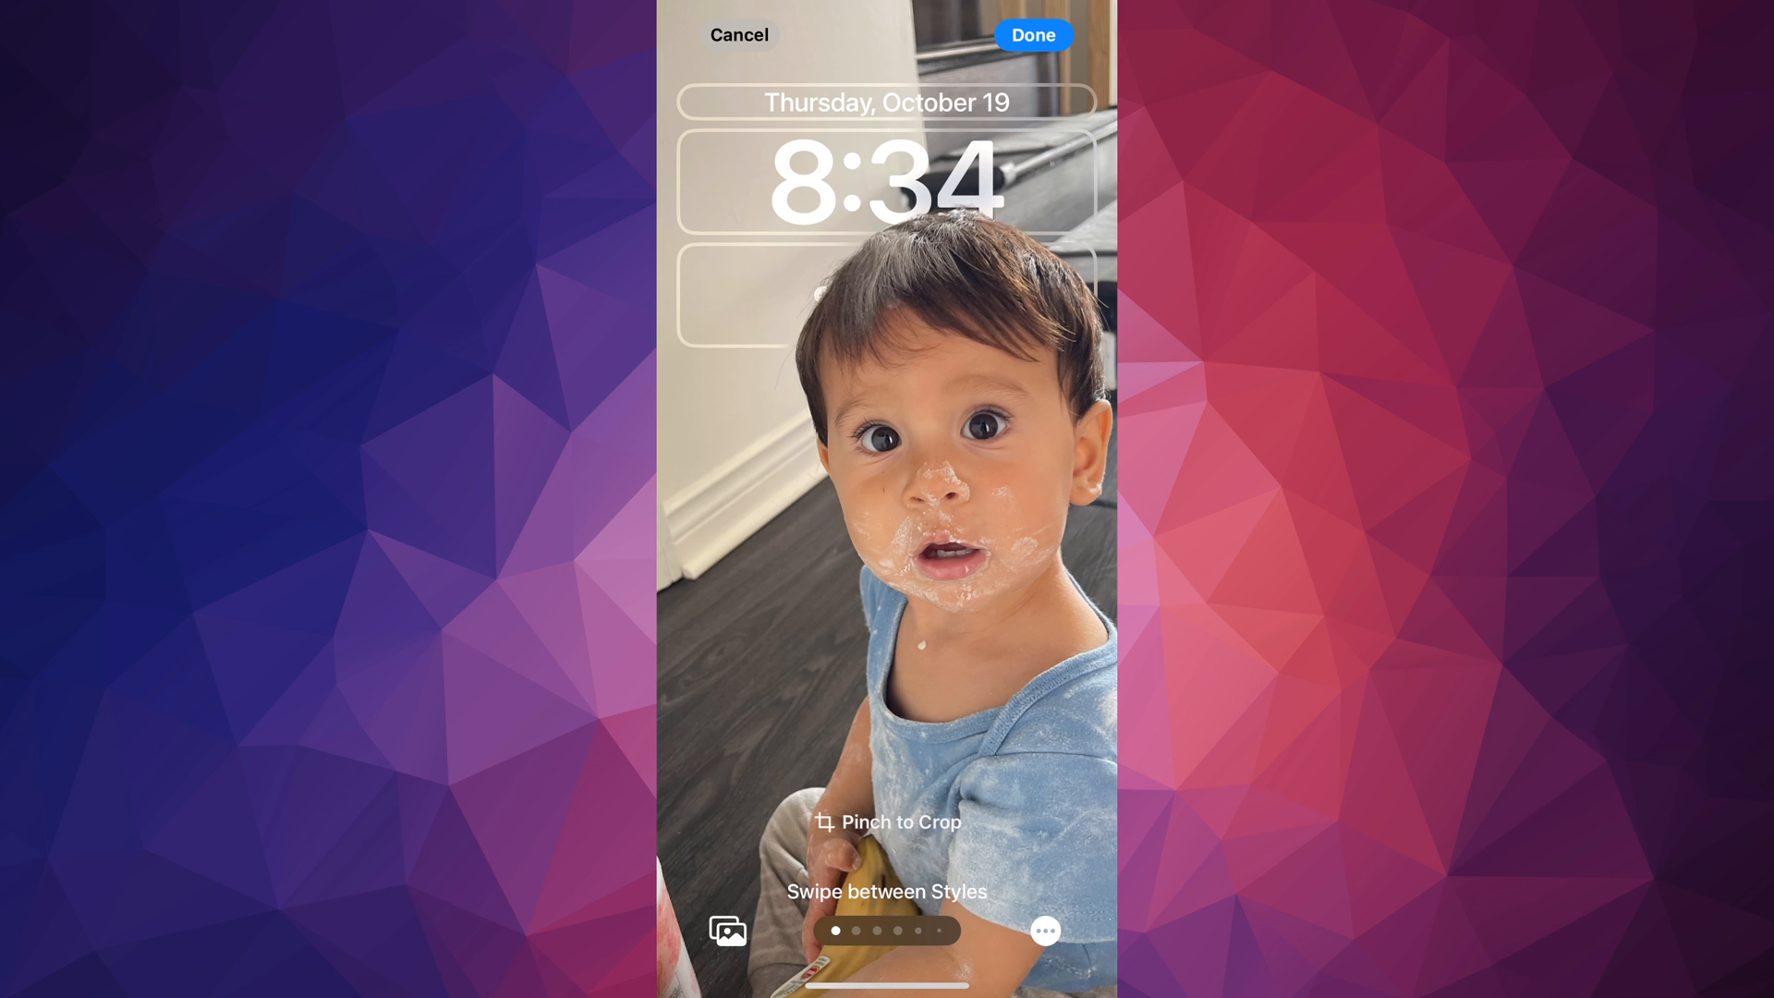
scroll("left", 3)
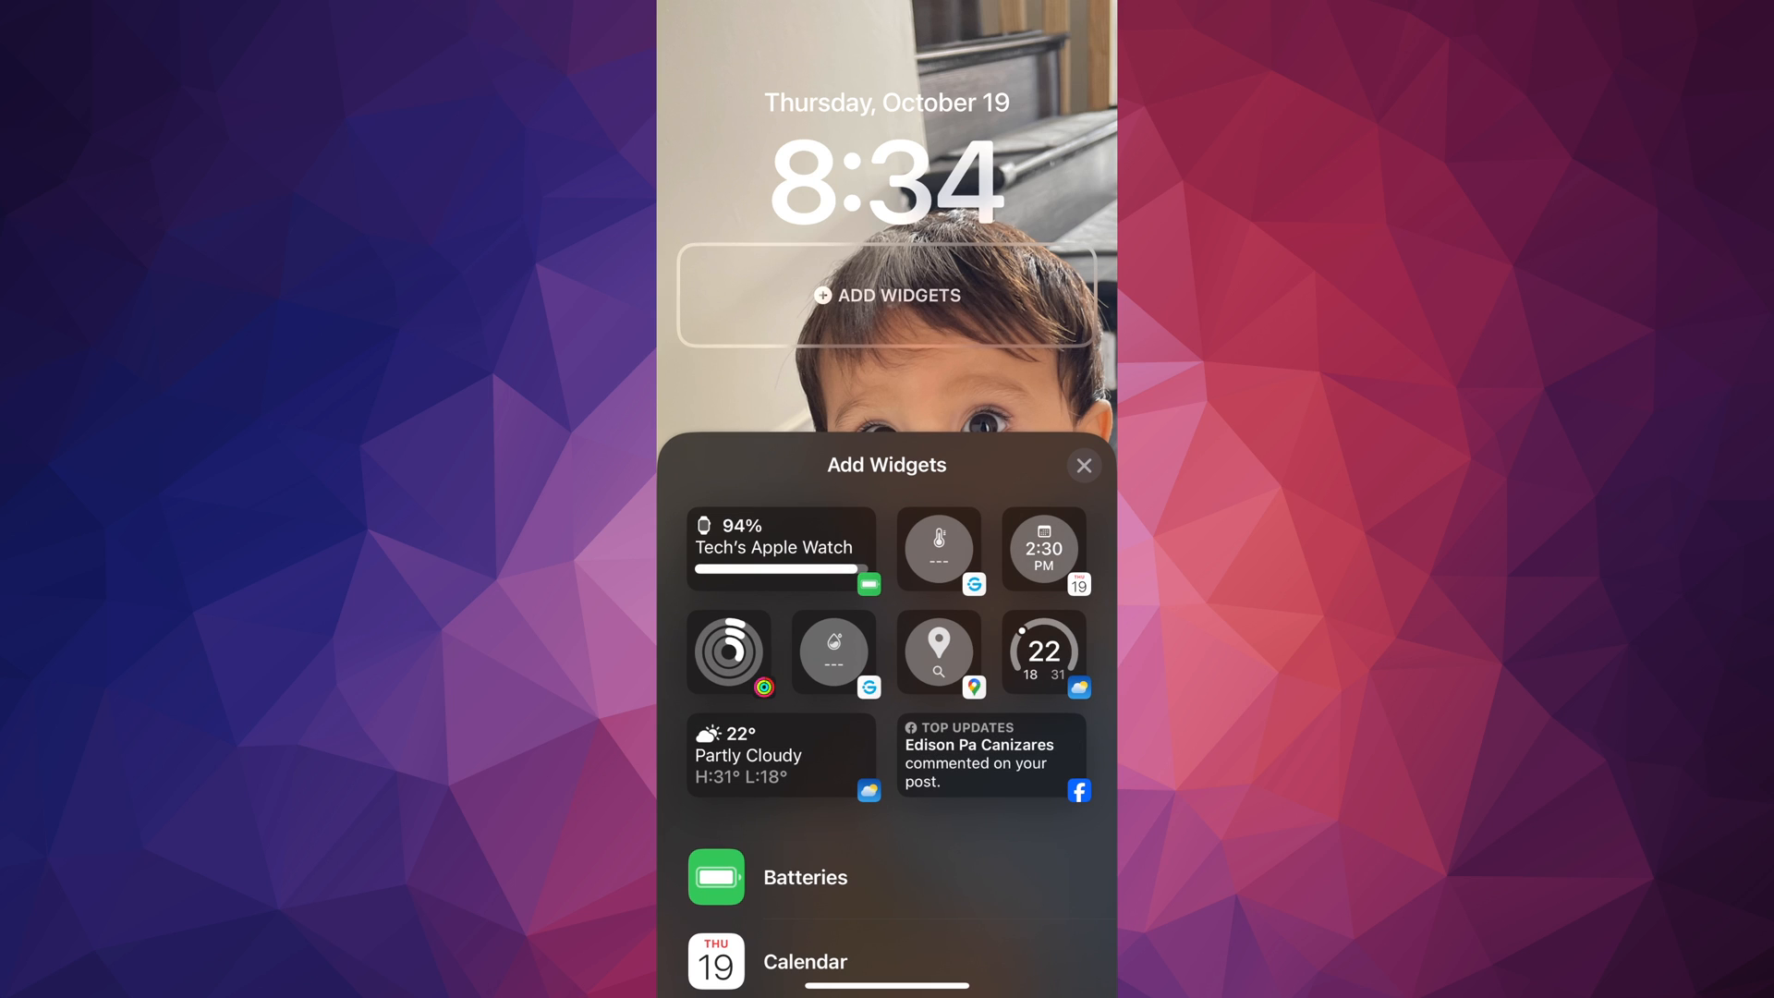
scroll("down", 3)
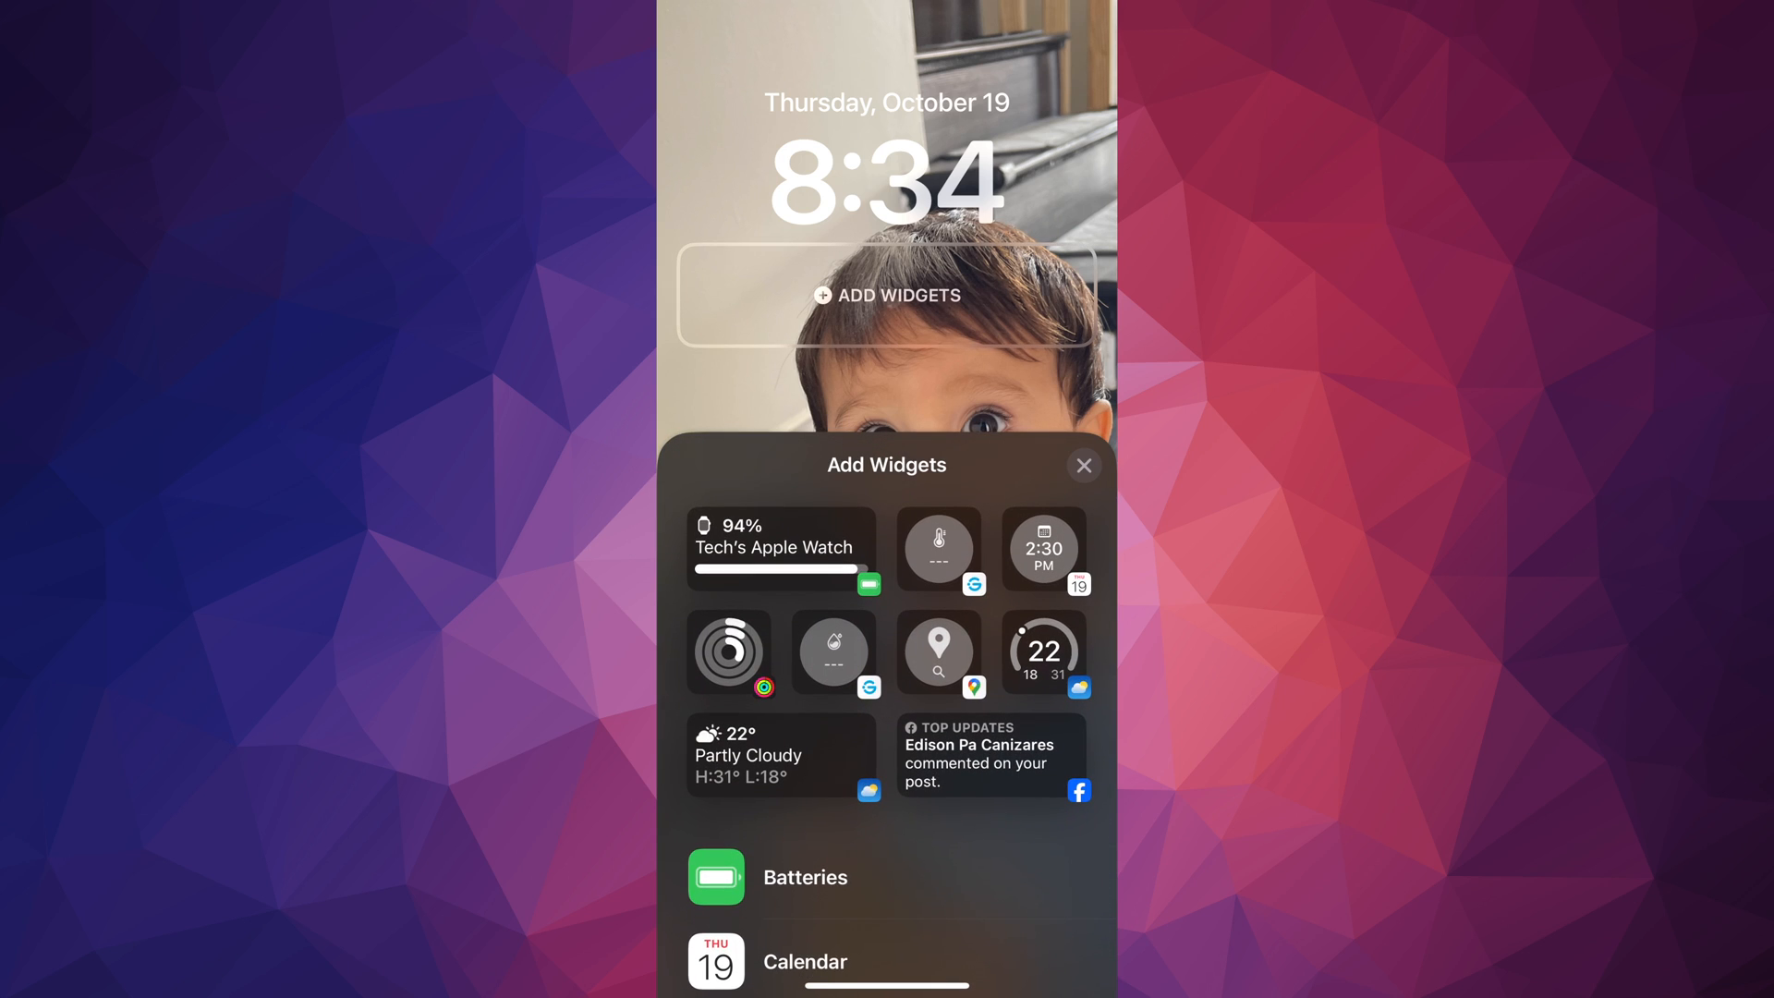
scroll("down", 3)
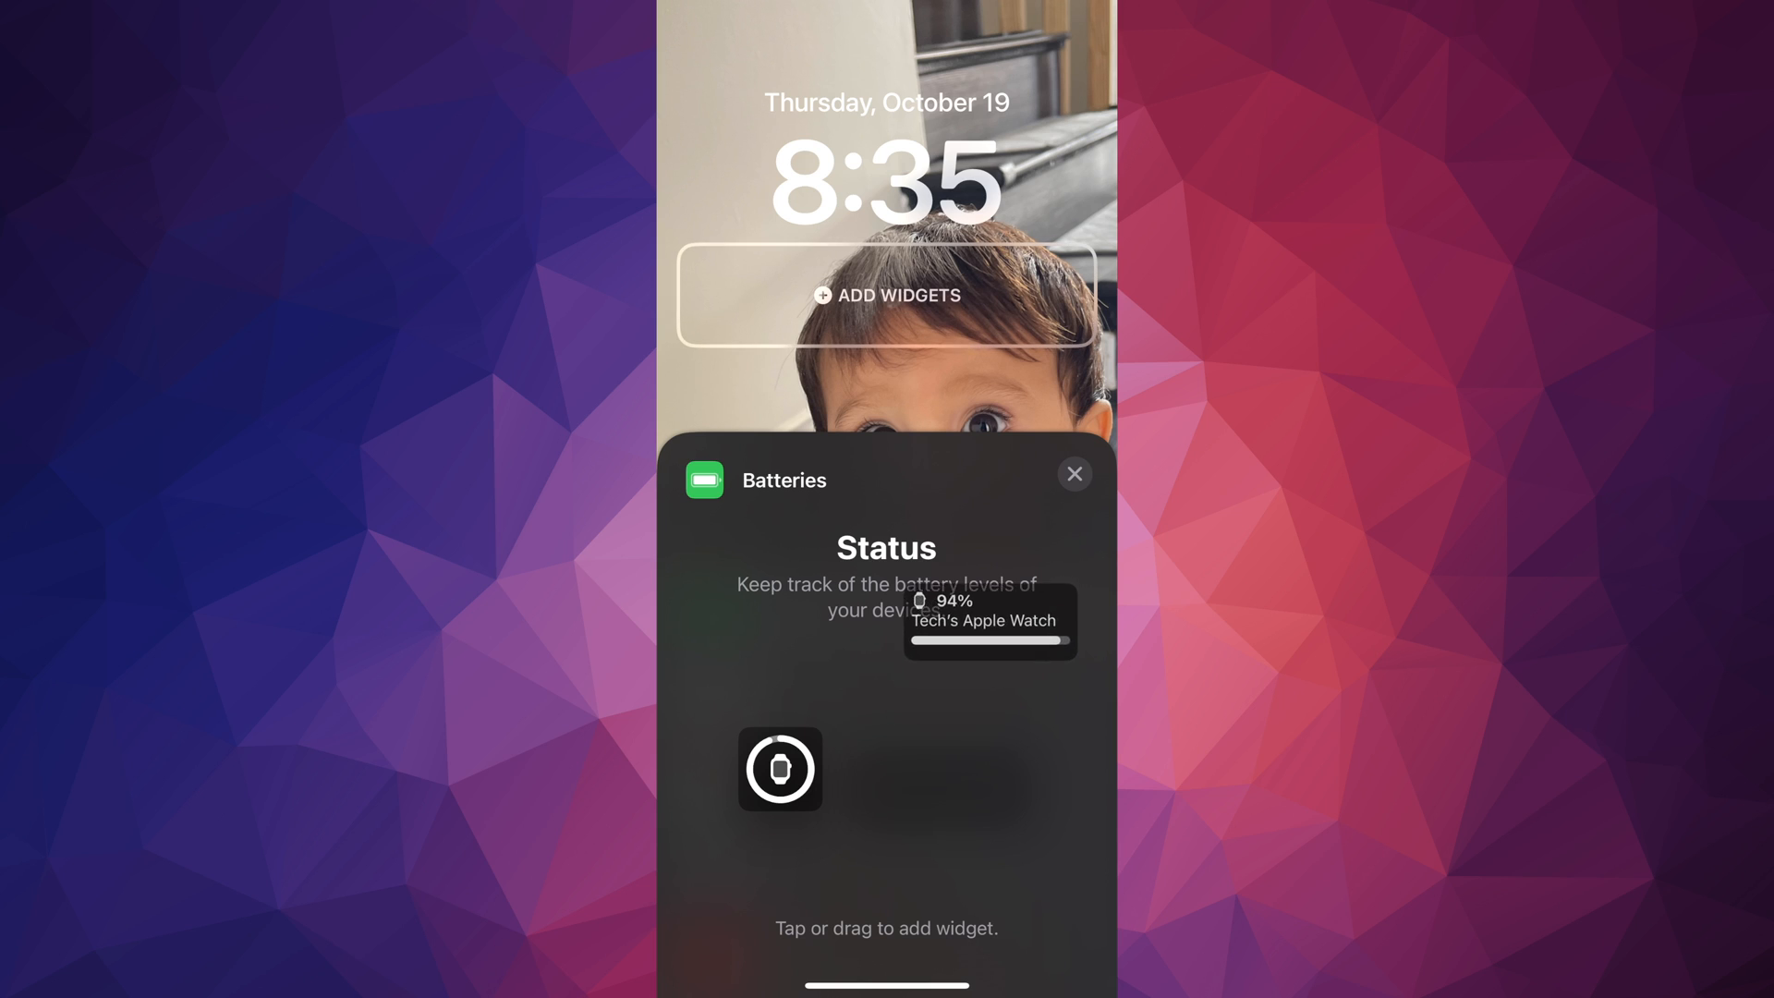
left_click_drag(988, 620, 887, 311)
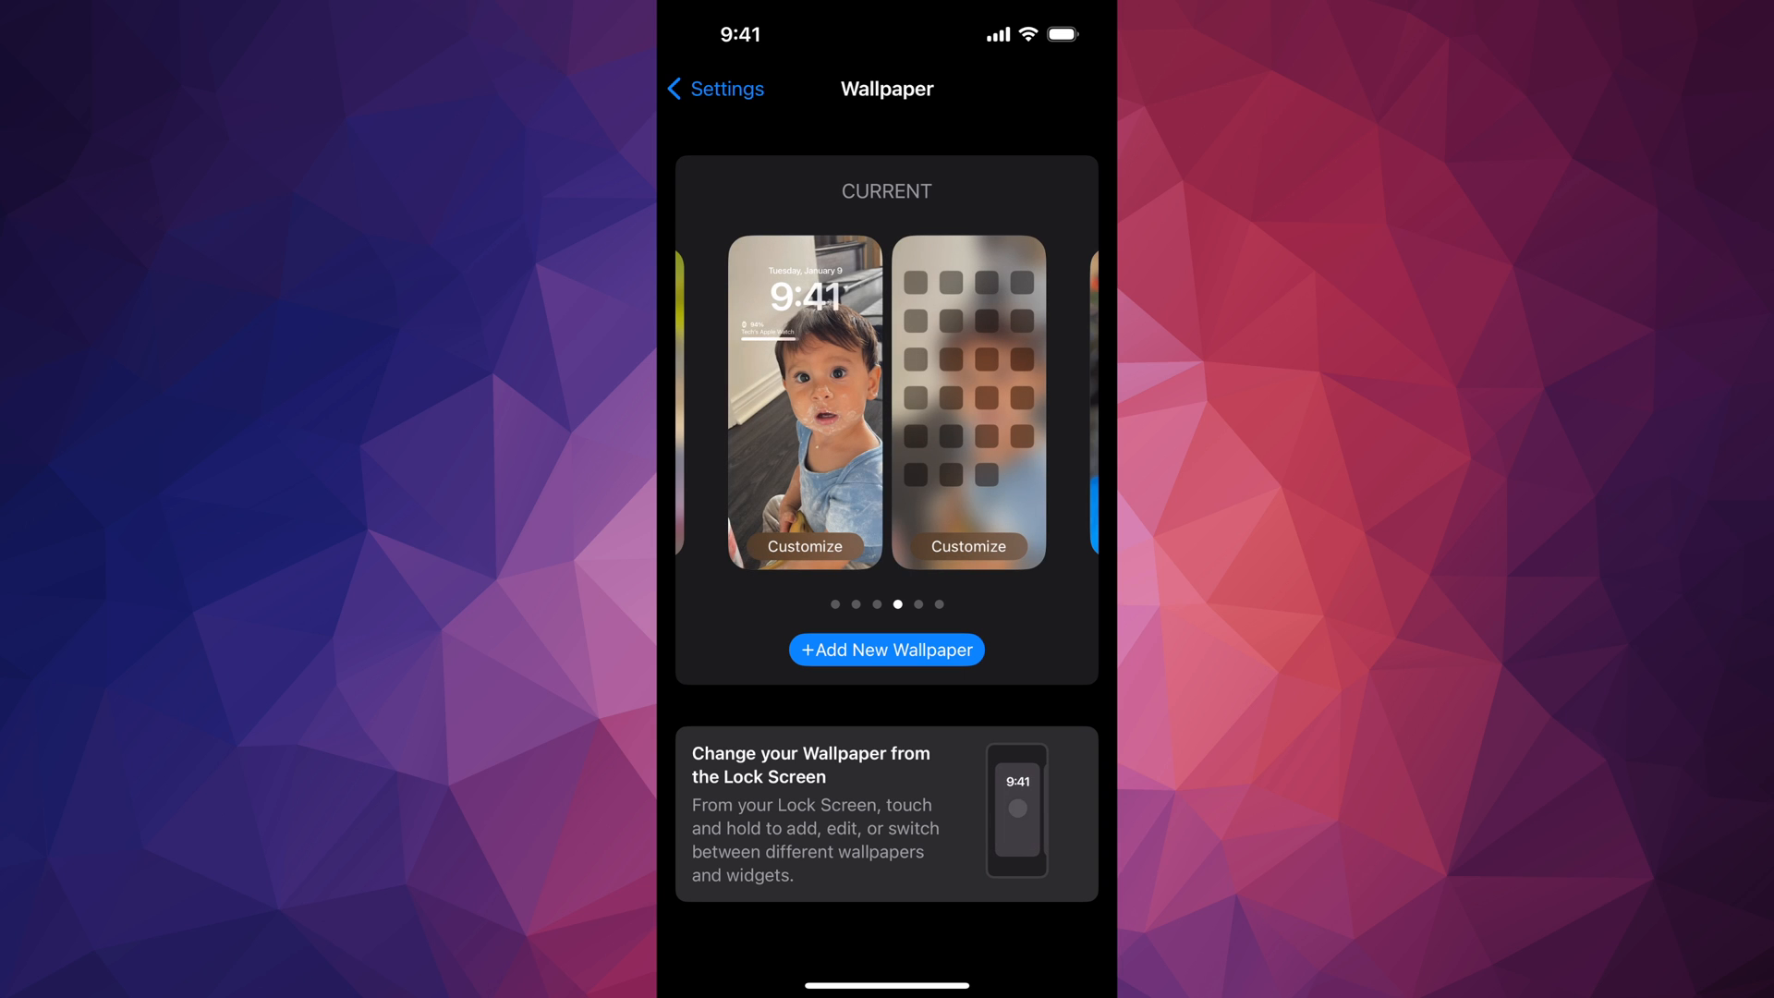
Swipe the wallpaper carousel to the saved blue-and-yellow abstract pair
left_click(803, 402)
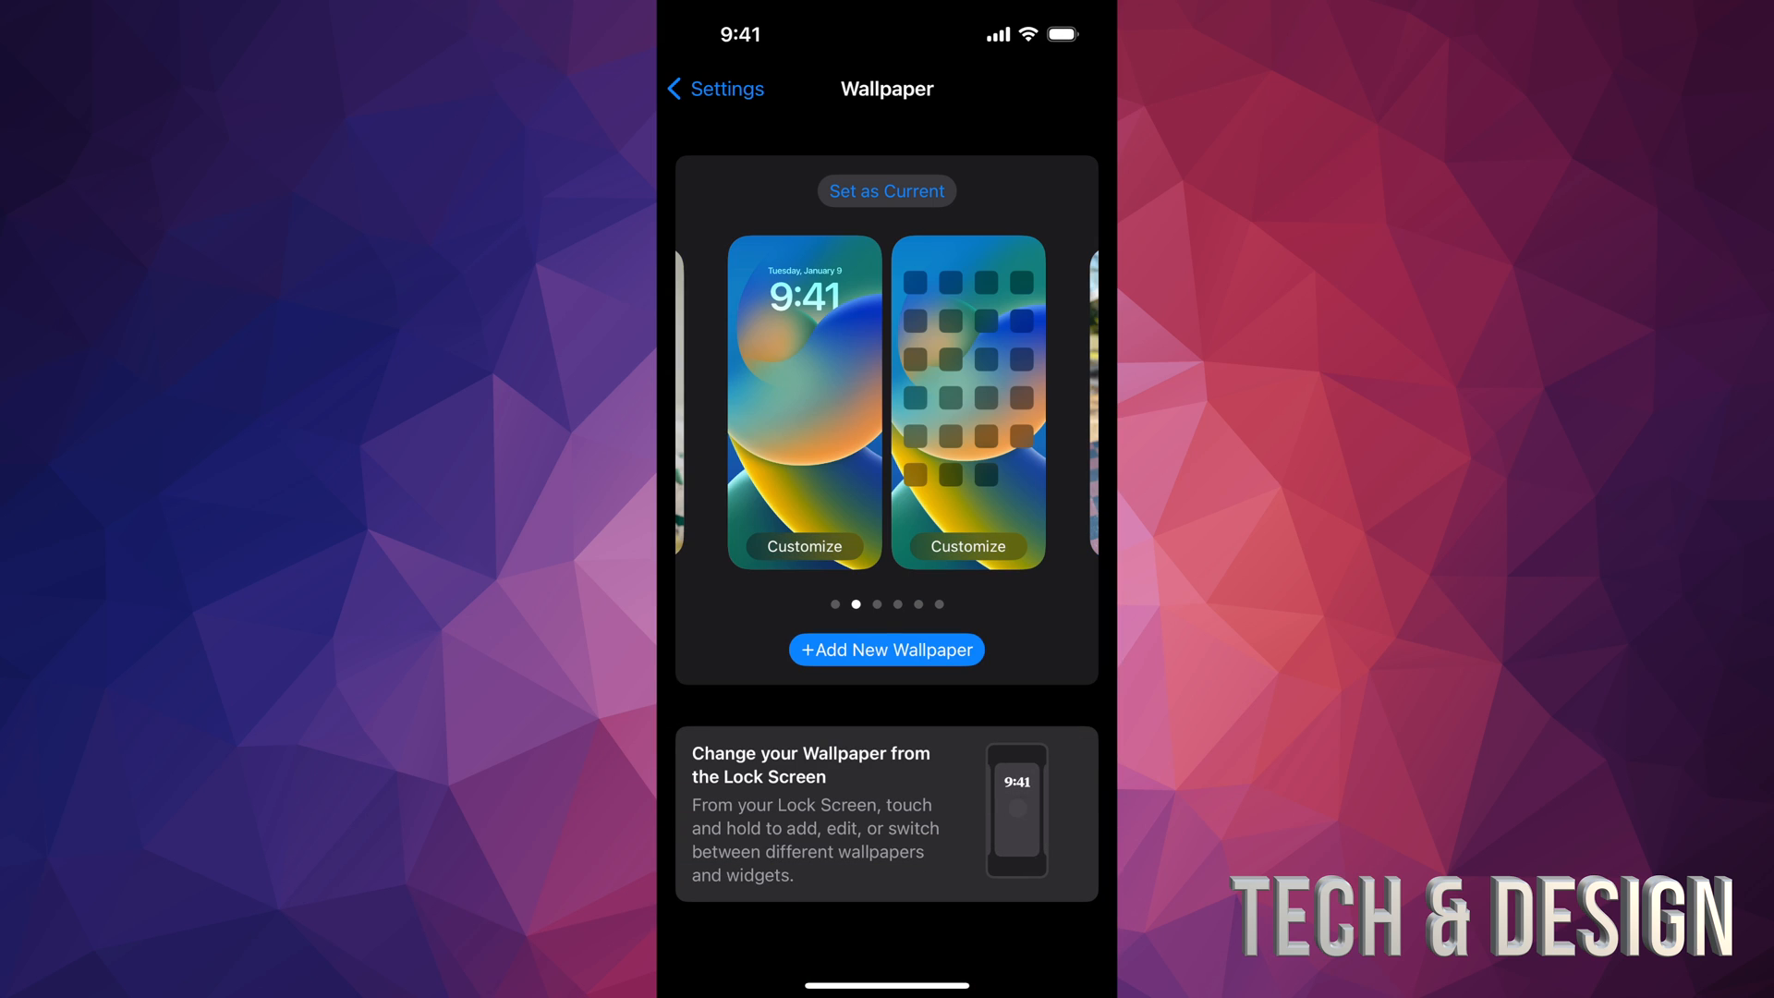
Add a new wallpaper, choosing the red-pink-purple-blue wave design from the gallery
left_click(886, 649)
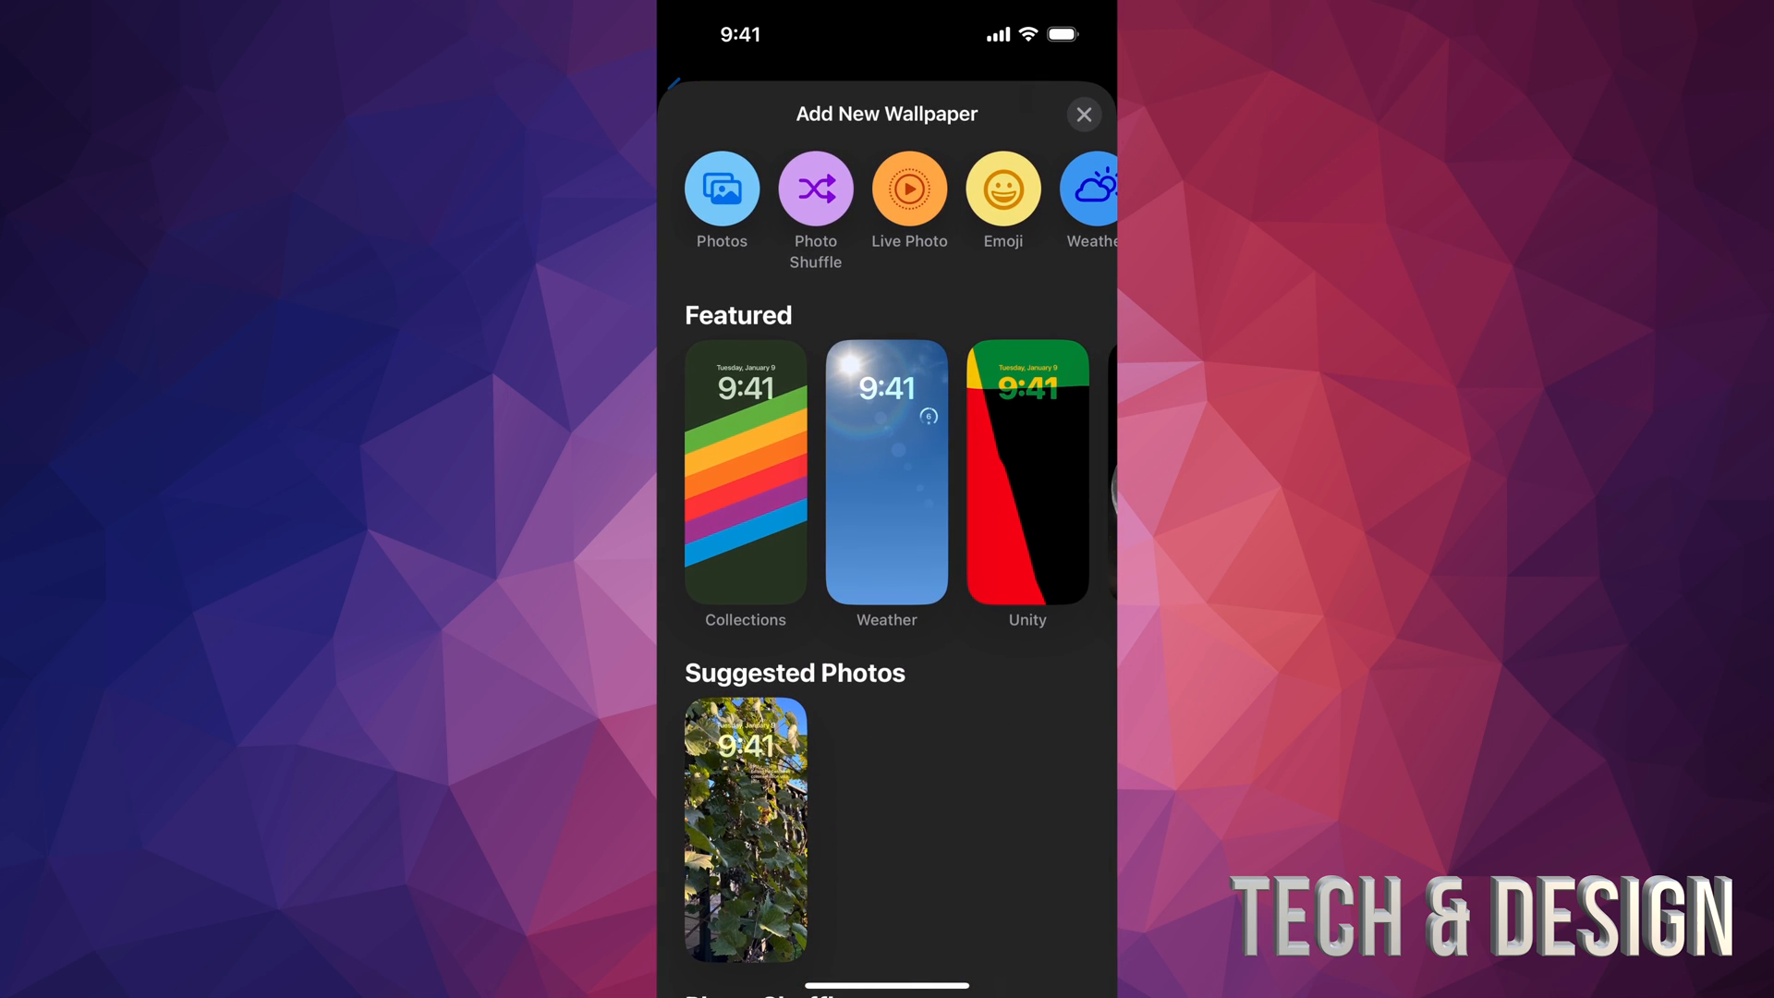
scroll("down", 3)
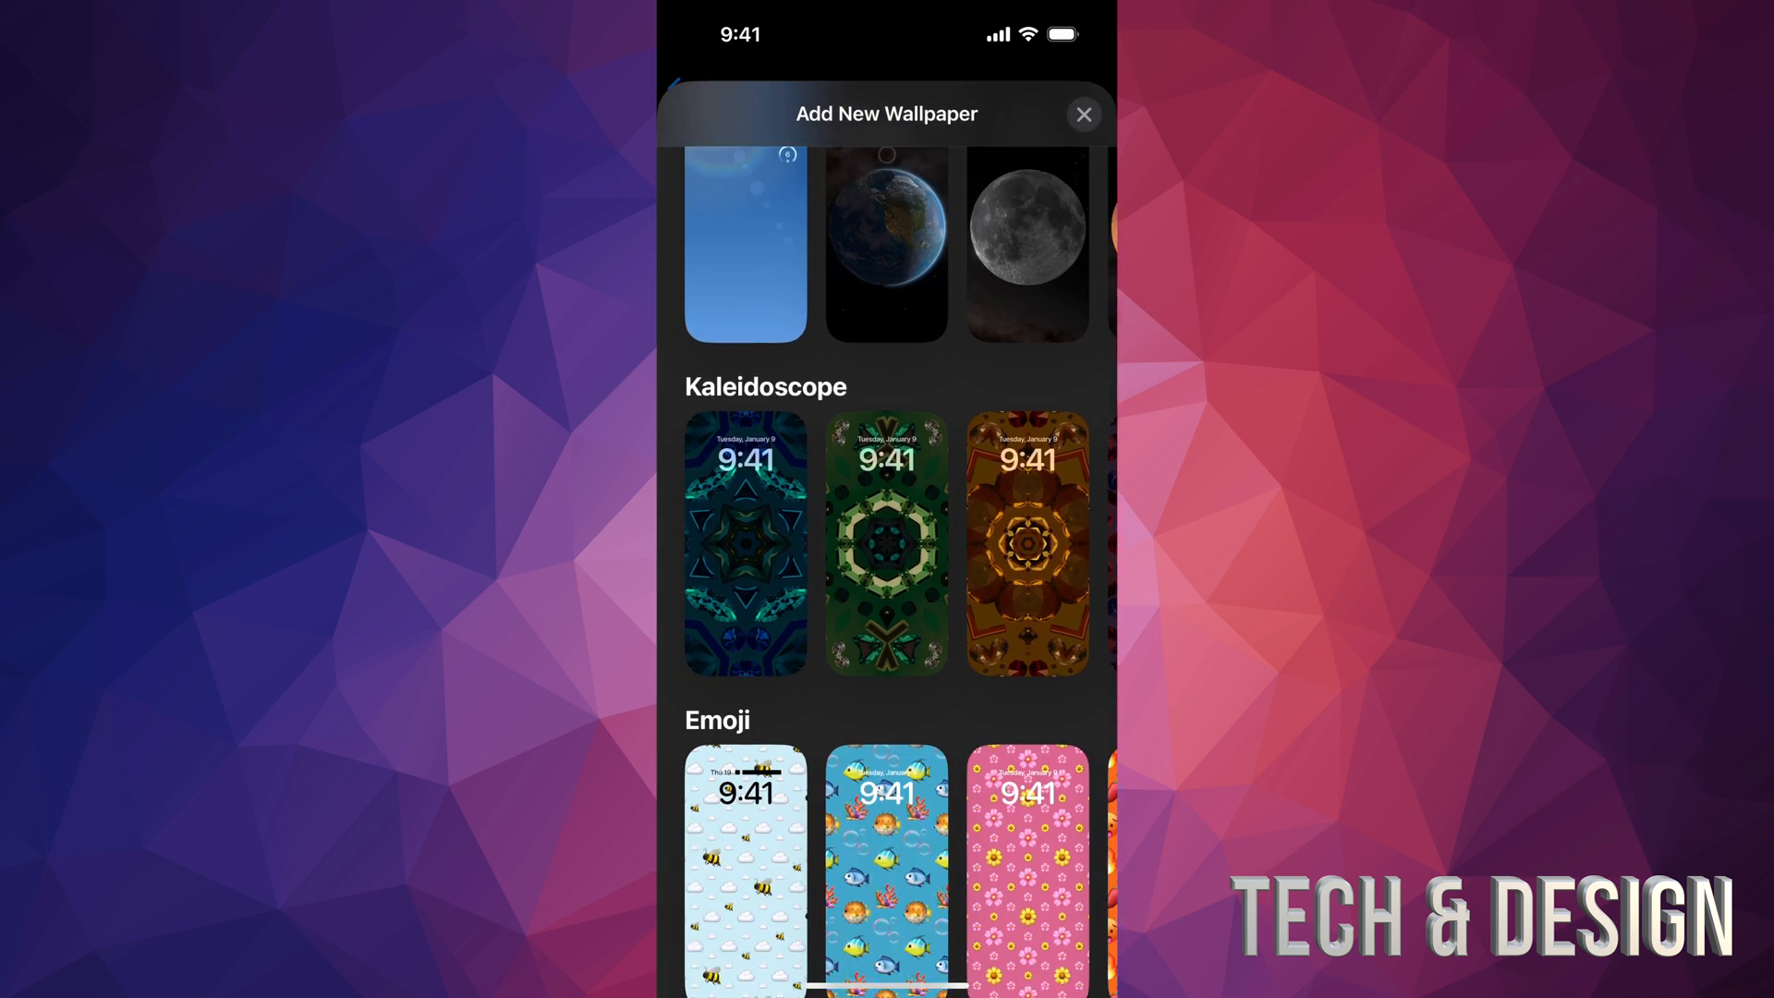
scroll("down", 3)
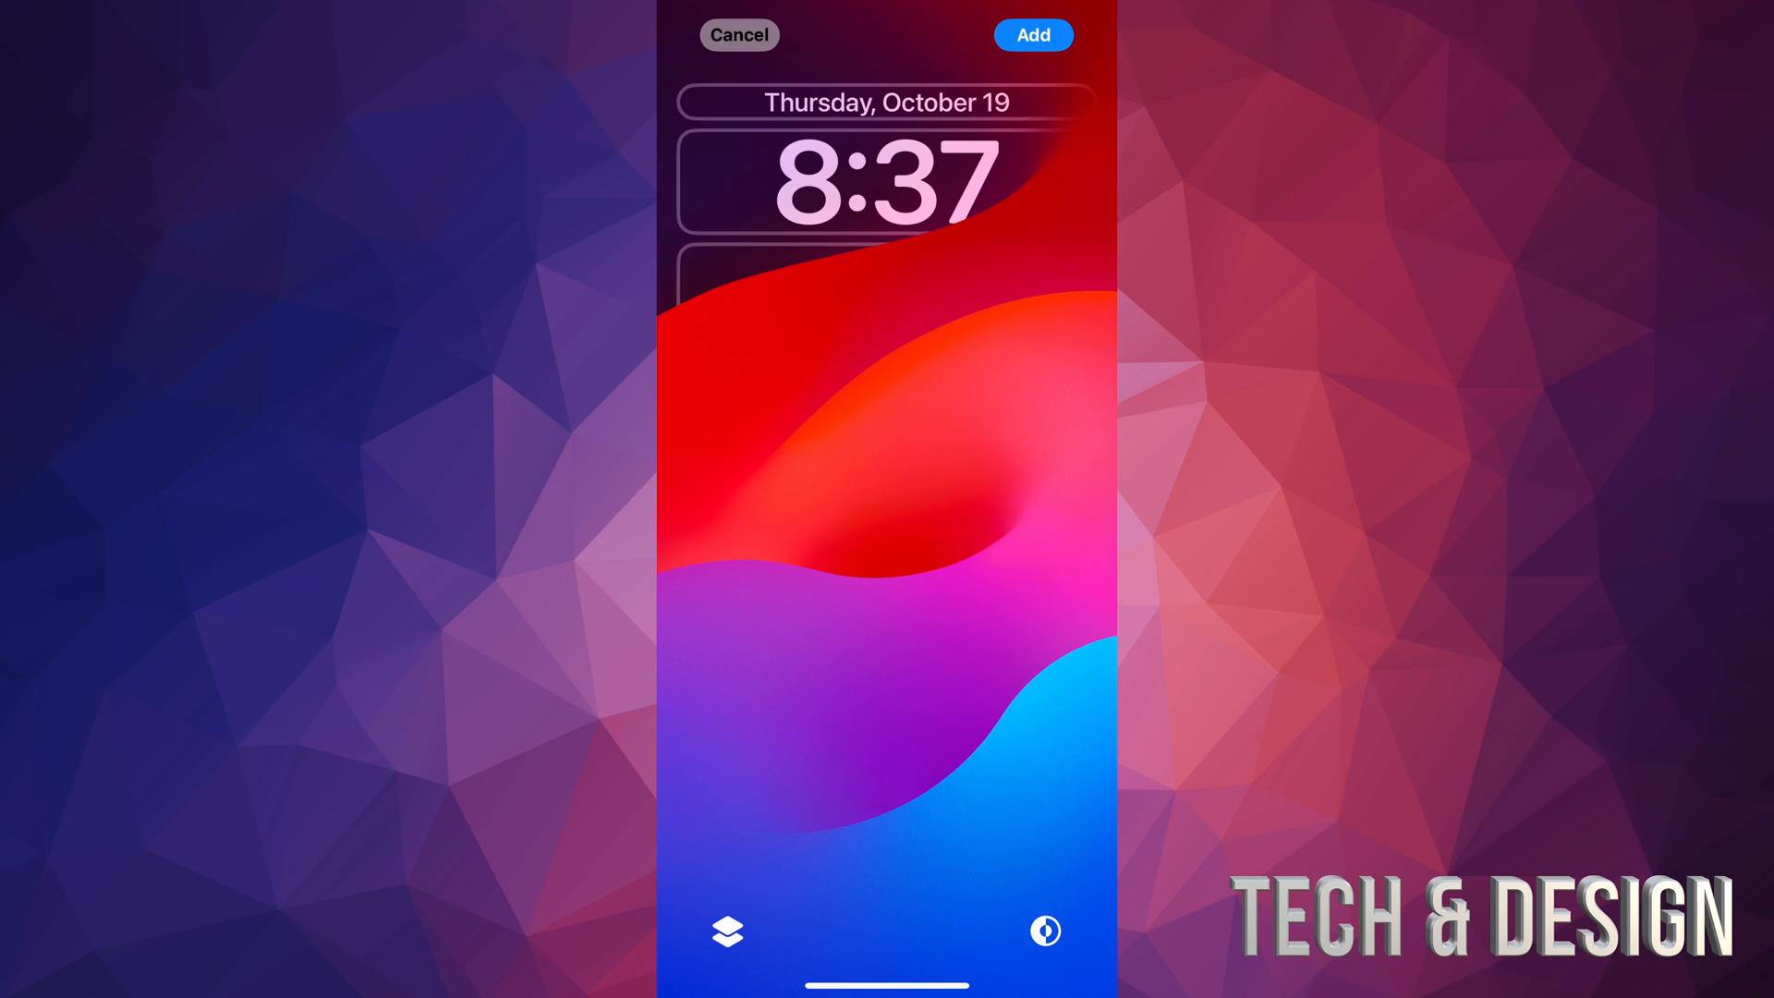
Add the red PRO data widget to the row below the clock
left_click(886, 294)
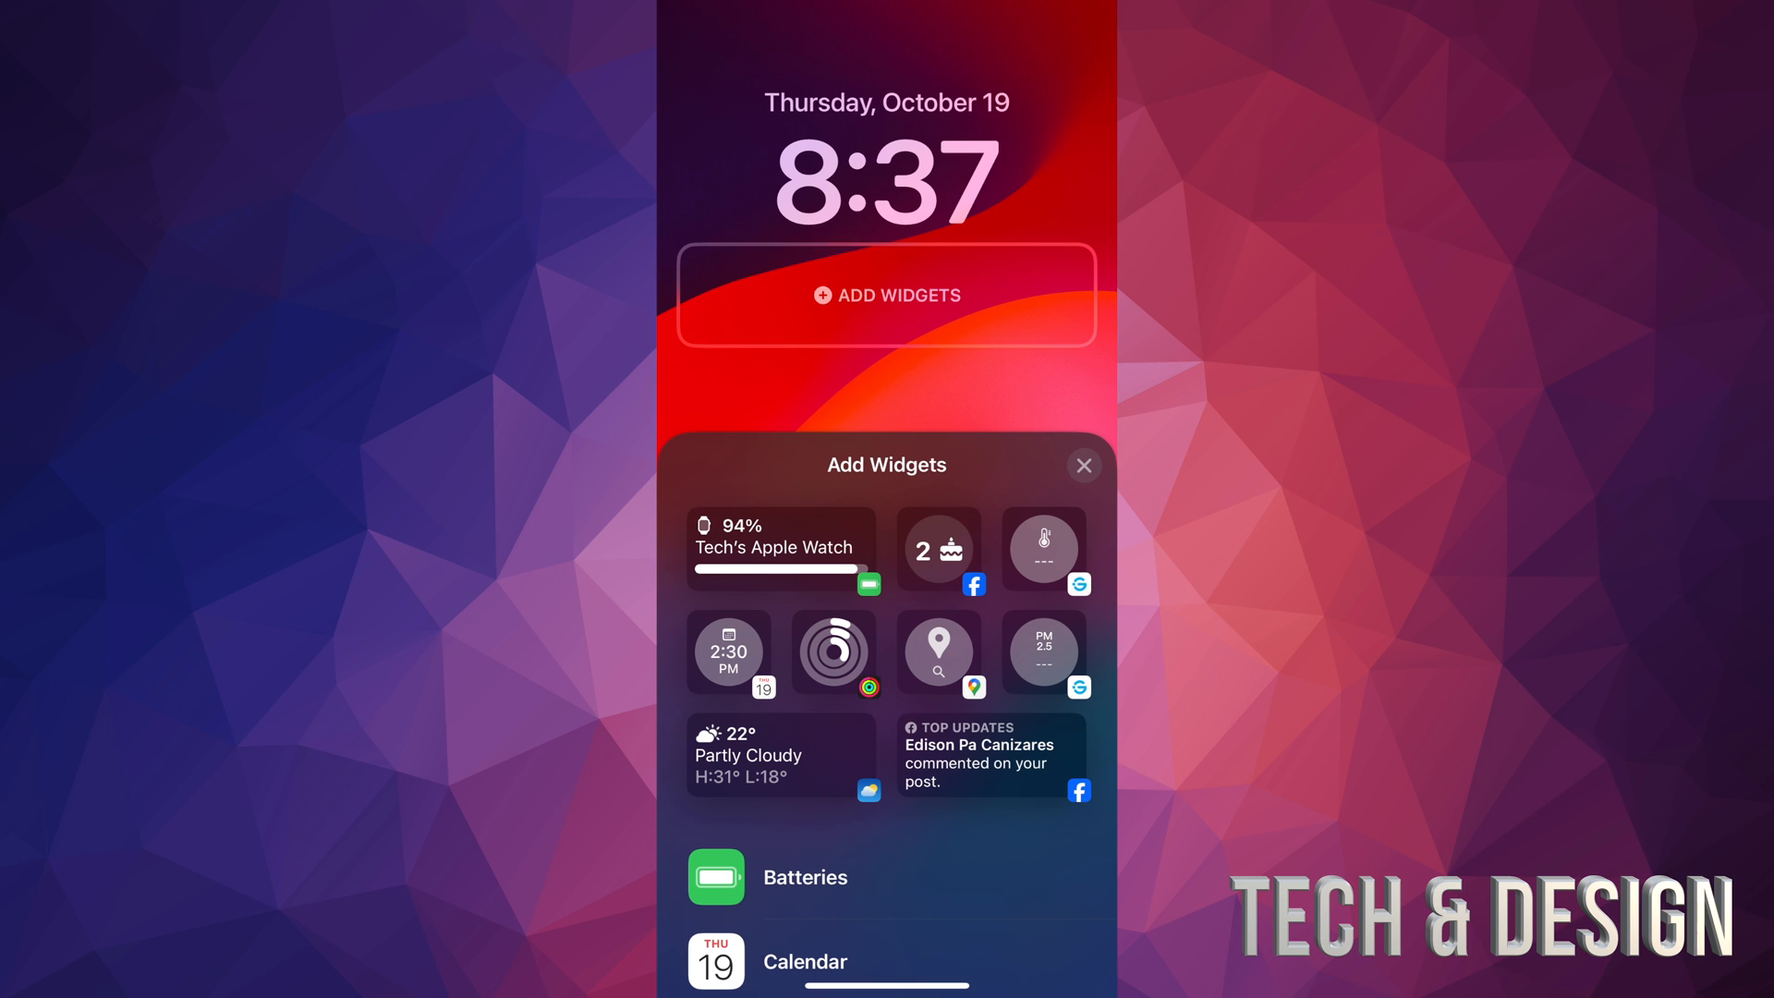
scroll("down", 3)
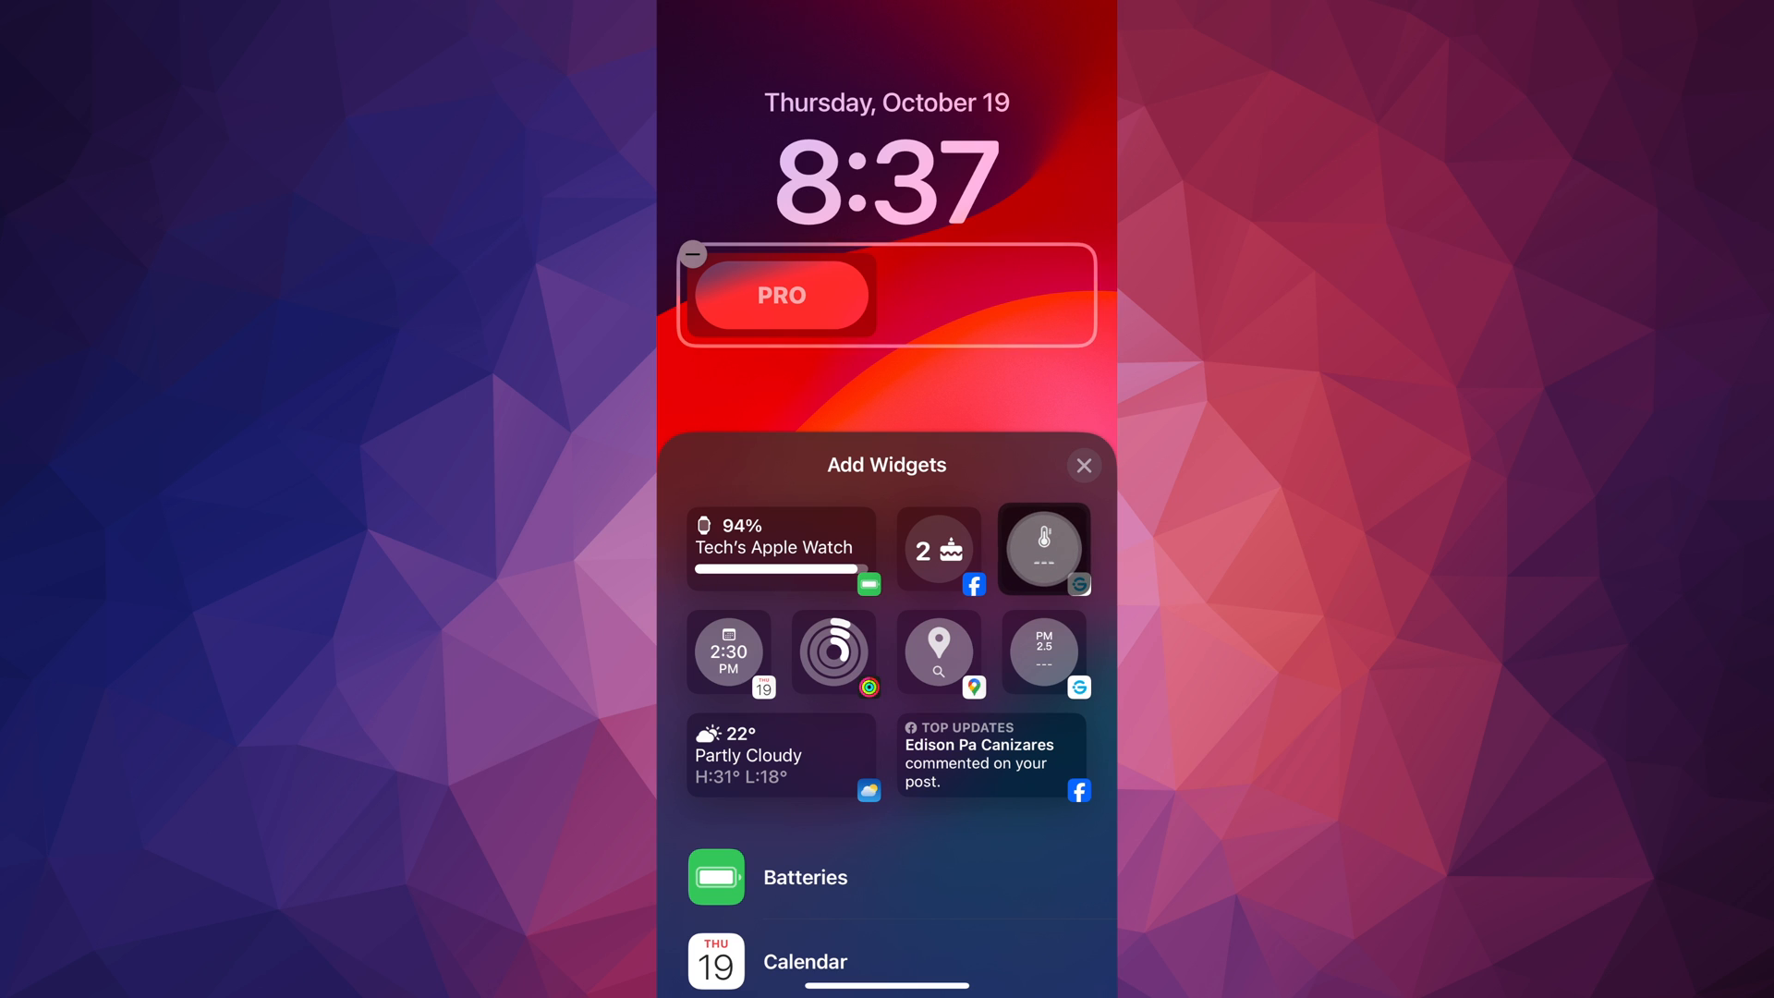
Add the thermometer and Weather Temperature widgets beside PRO, then close the widget panel
left_click_drag(1042, 549, 990, 294)
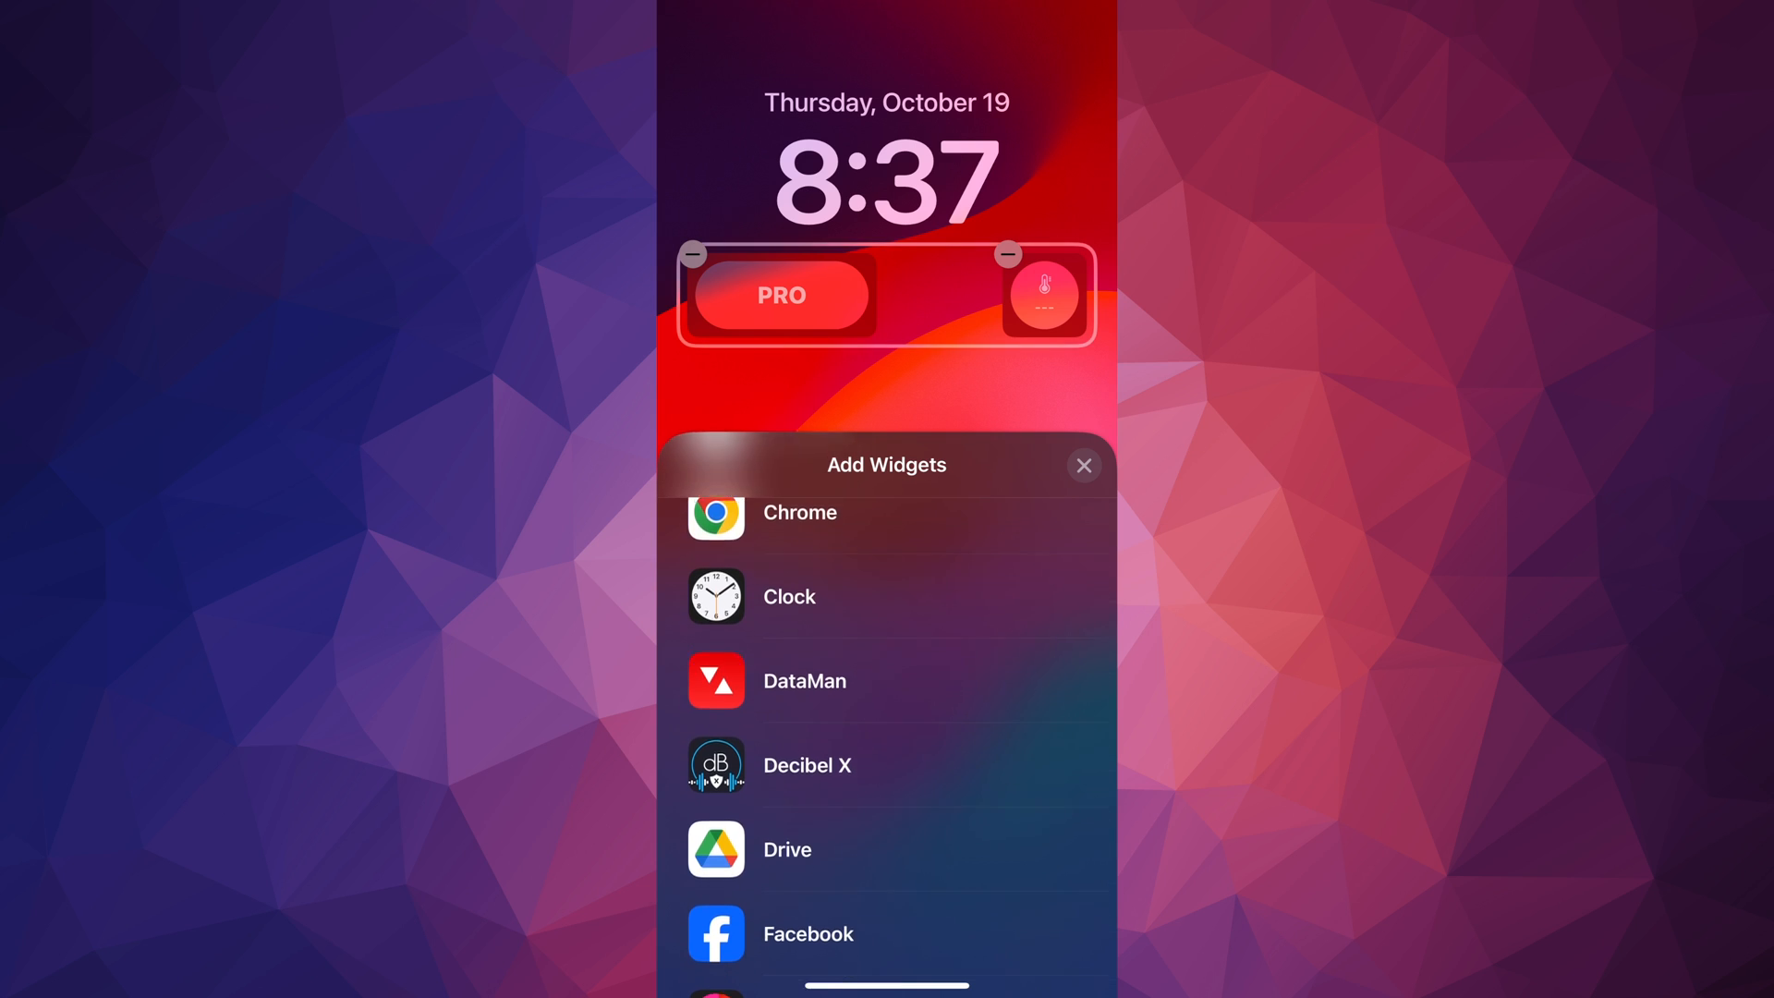
scroll("down", 3)
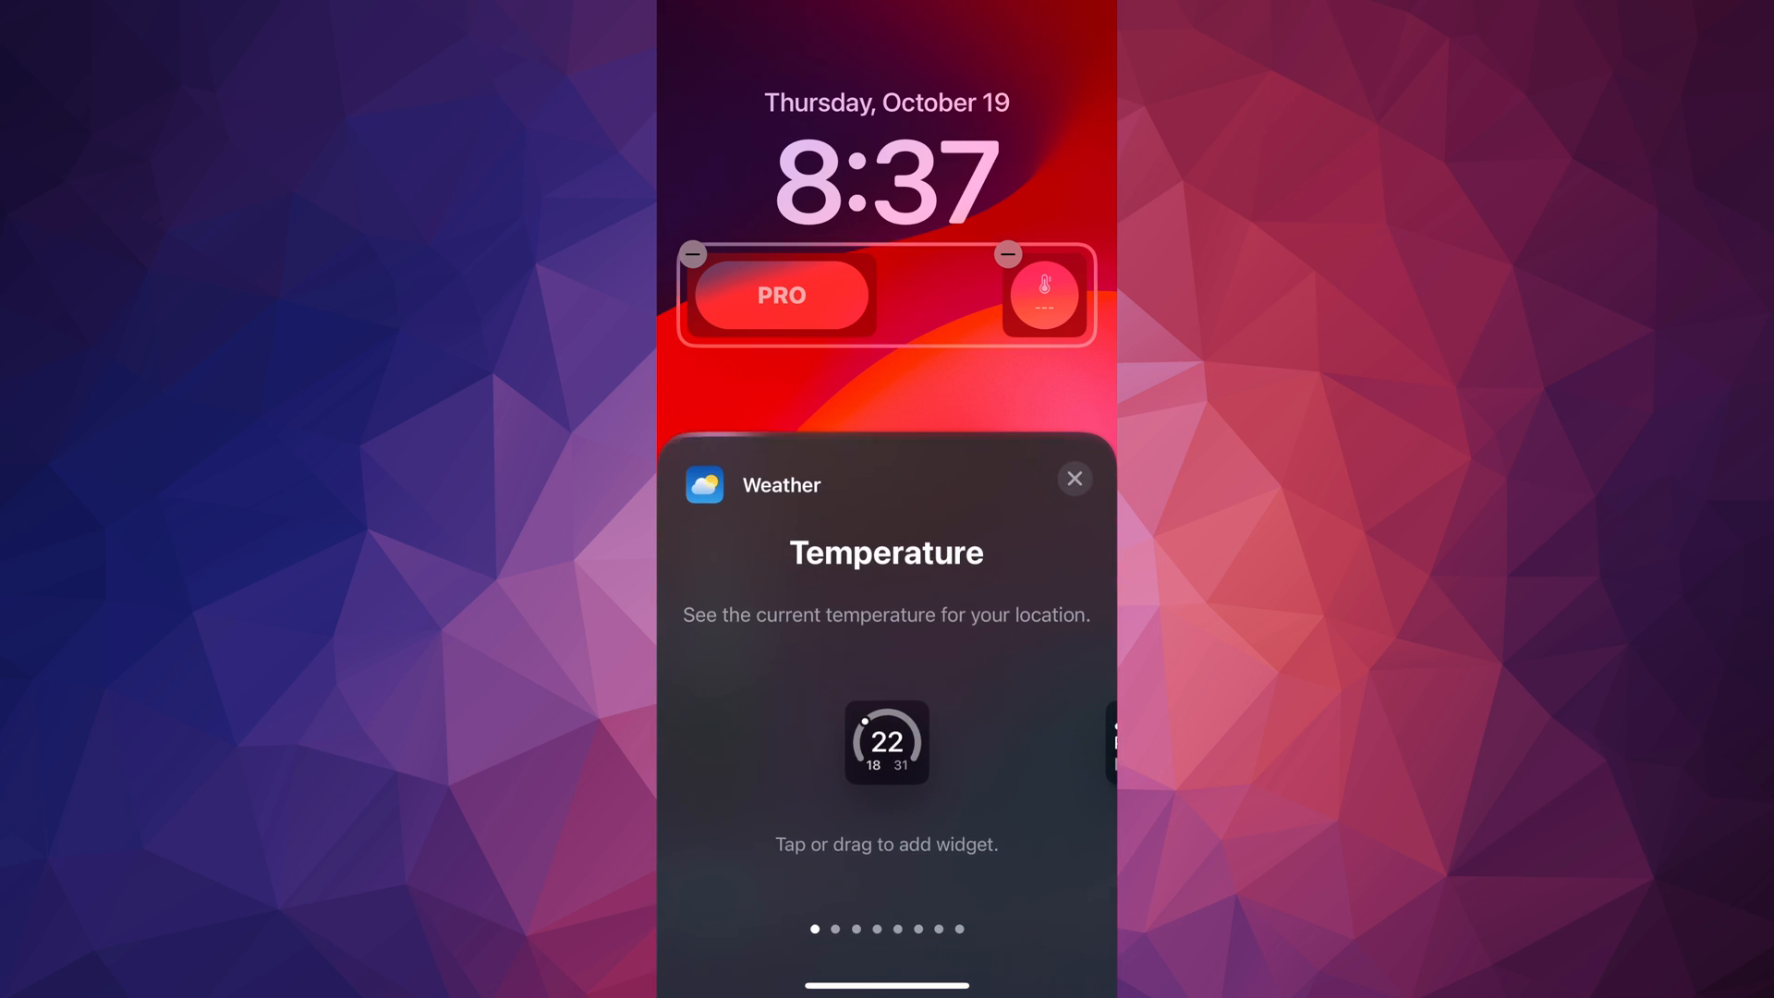
scroll("left", 3)
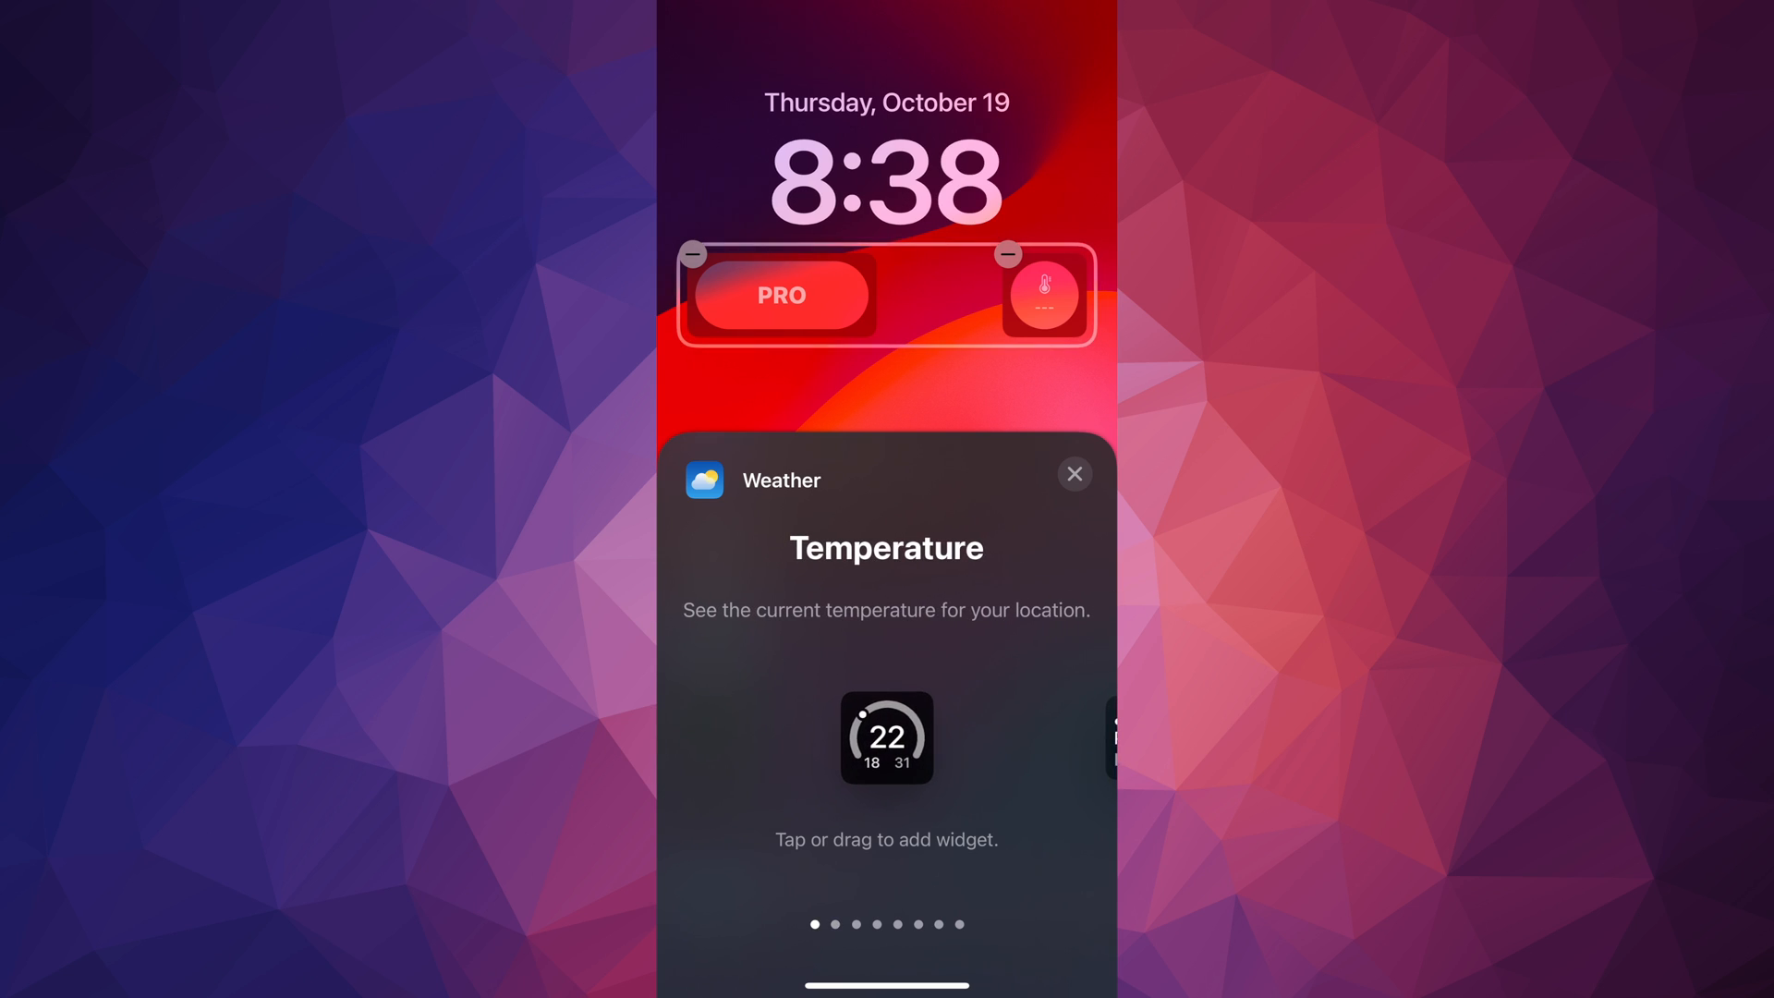
left_click(886, 738)
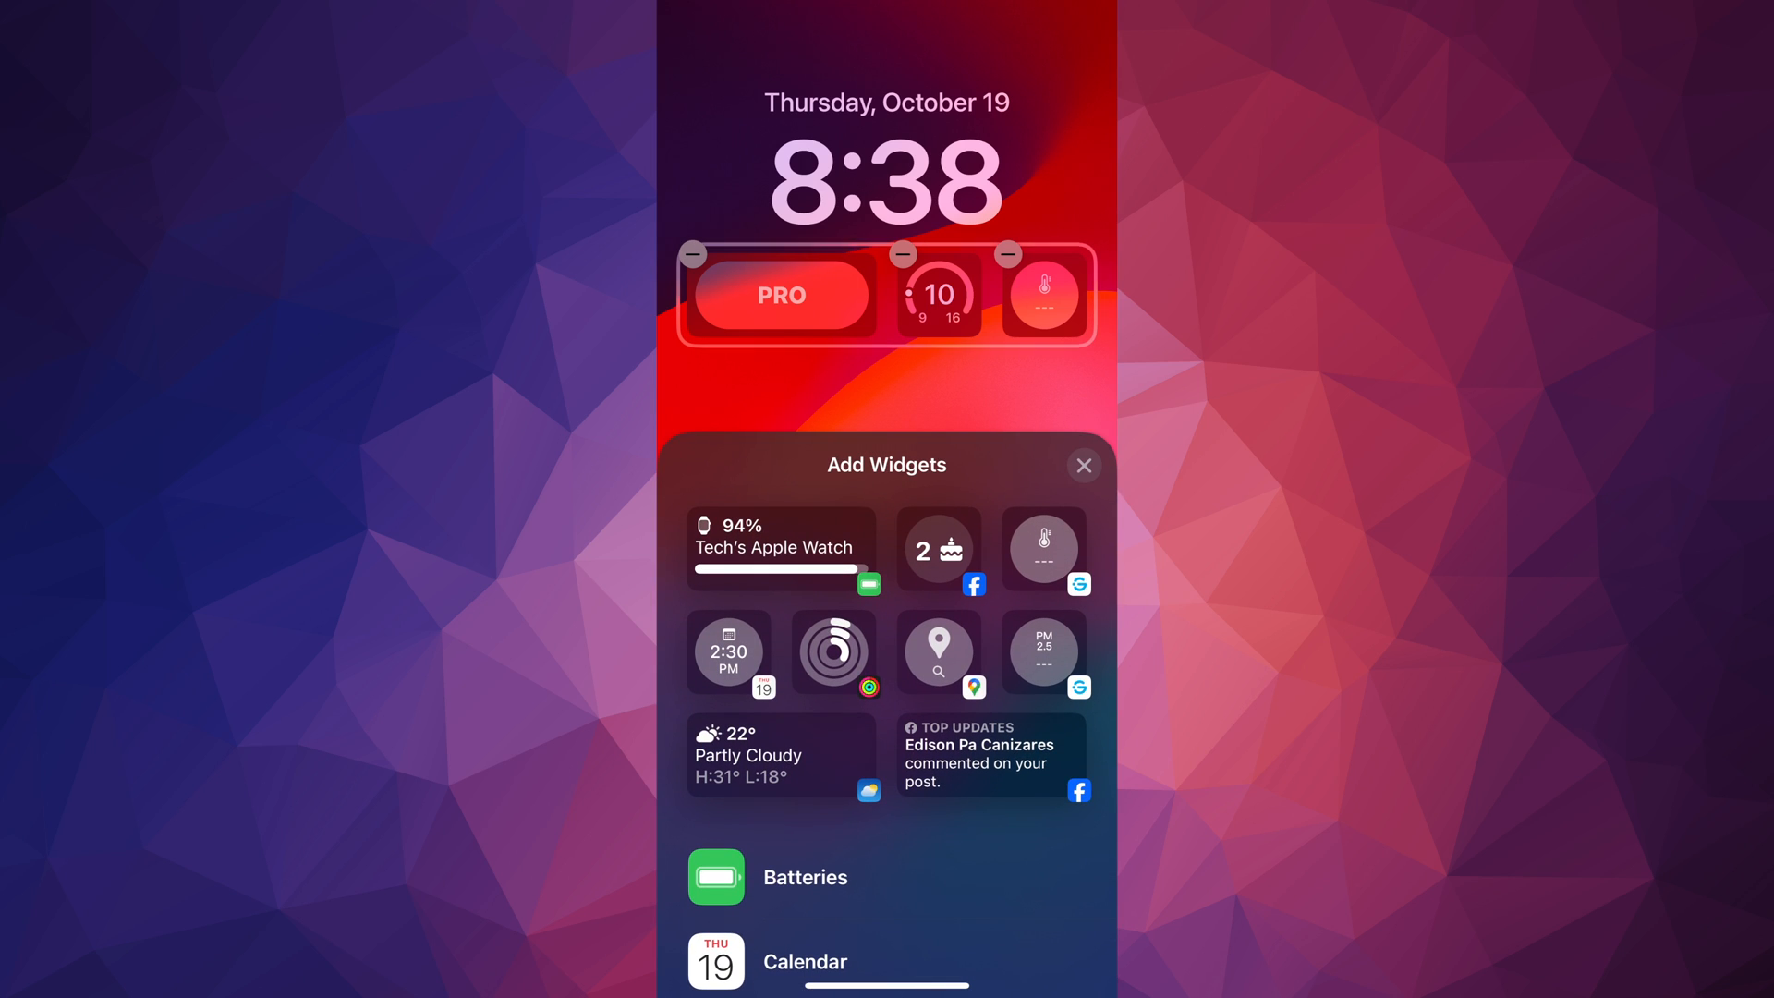
left_click(1083, 465)
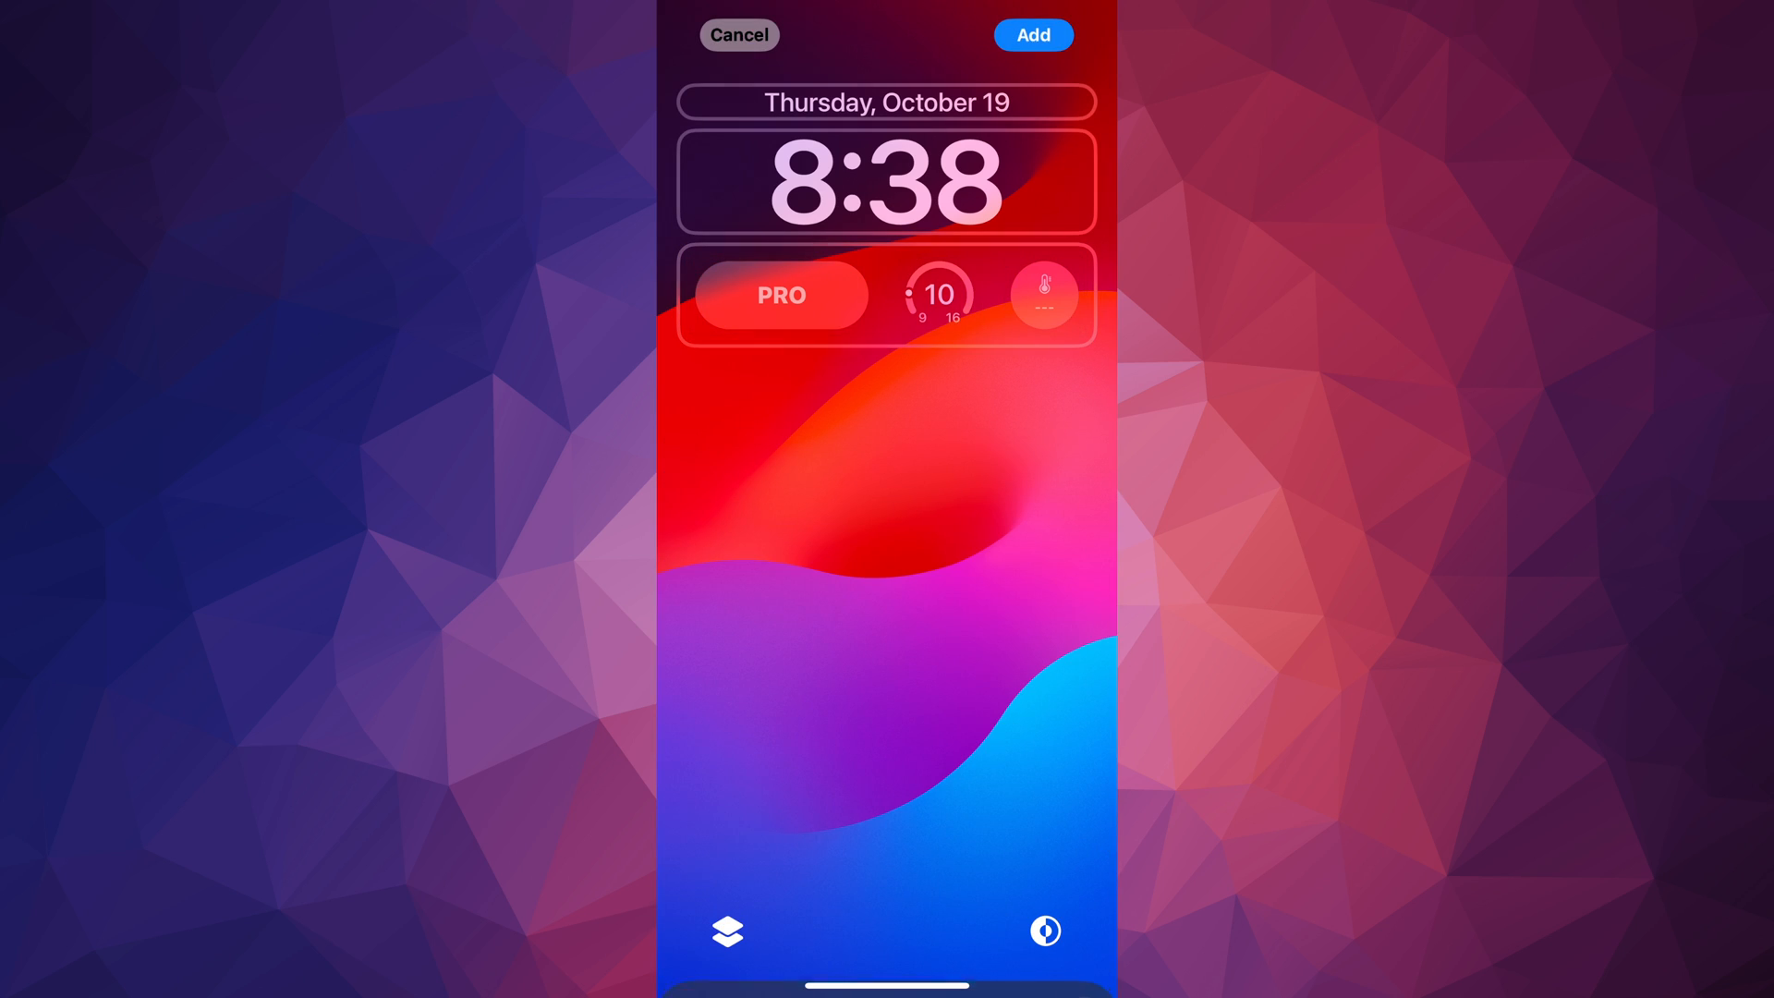